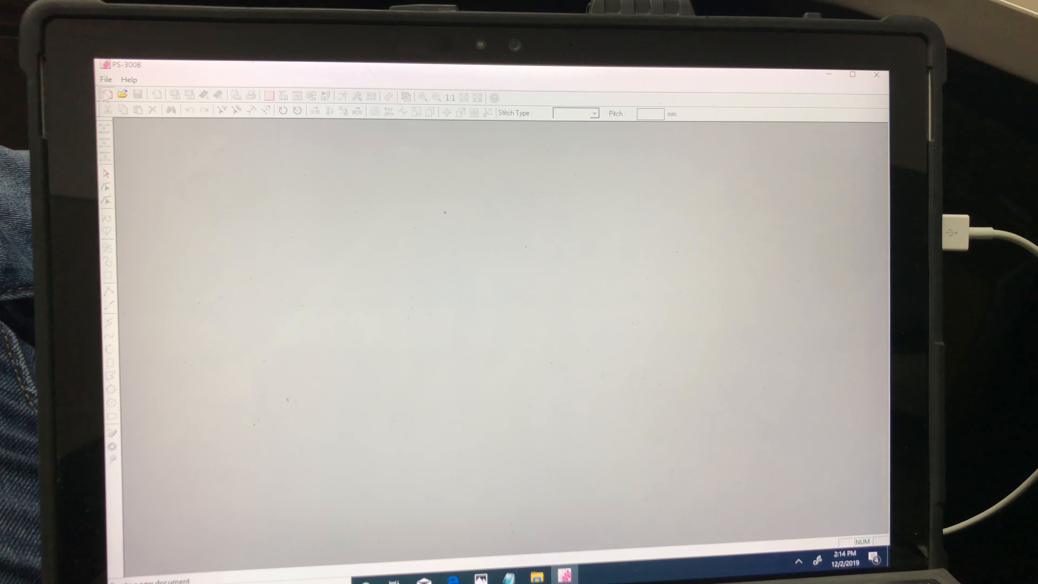
# Set the machine model to BAS342G so the 300 × 200 mm sewing area is shown.
pyautogui.click(269, 73)
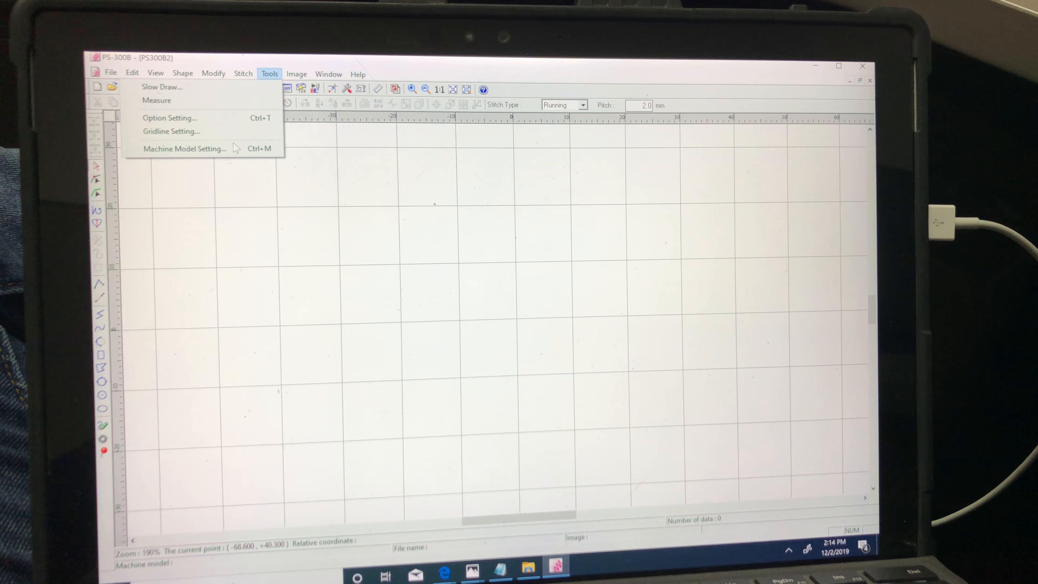
pyautogui.click(183, 148)
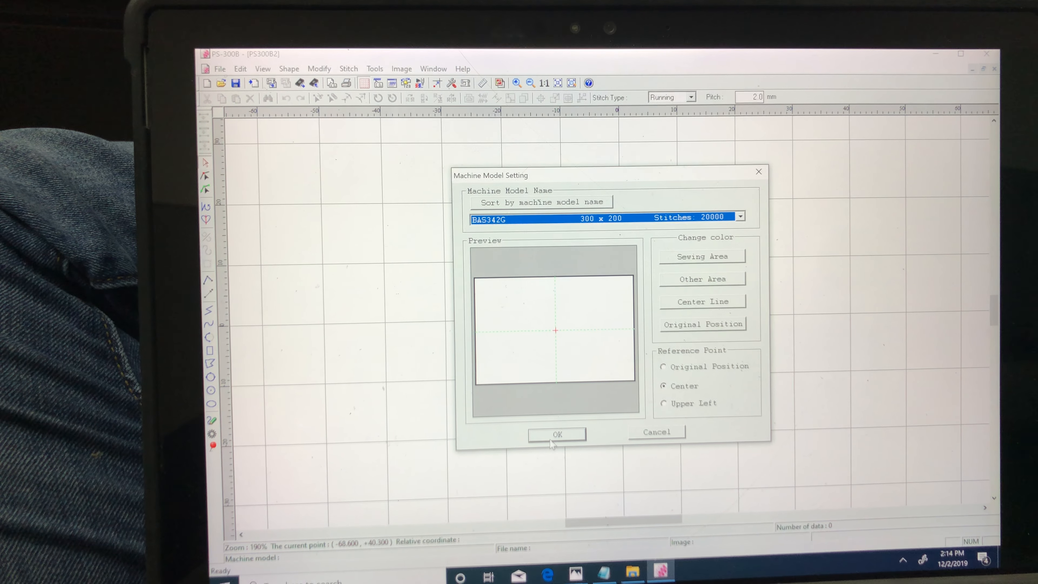
pyautogui.click(556, 434)
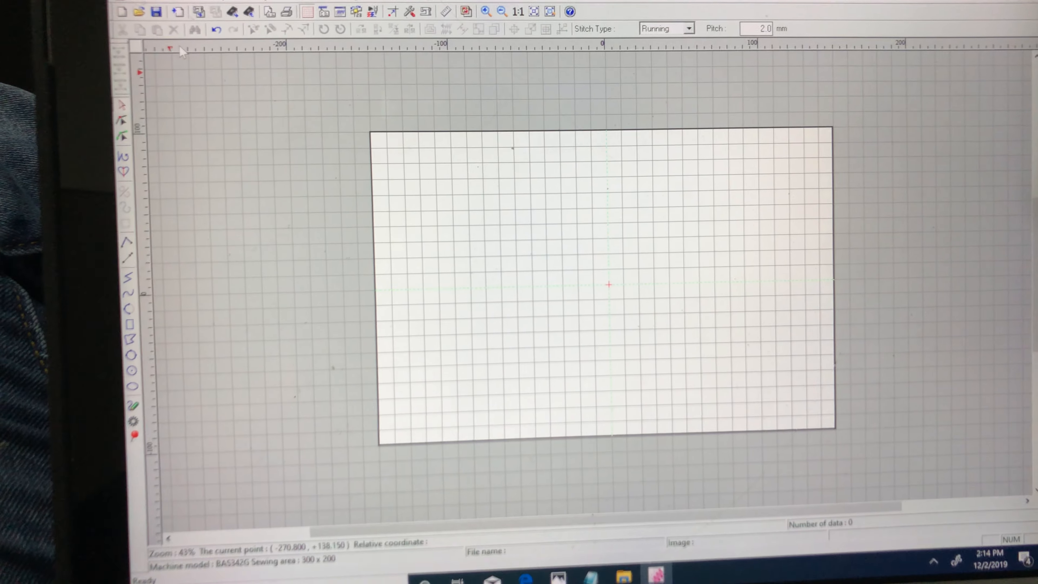
pyautogui.click(123, 11)
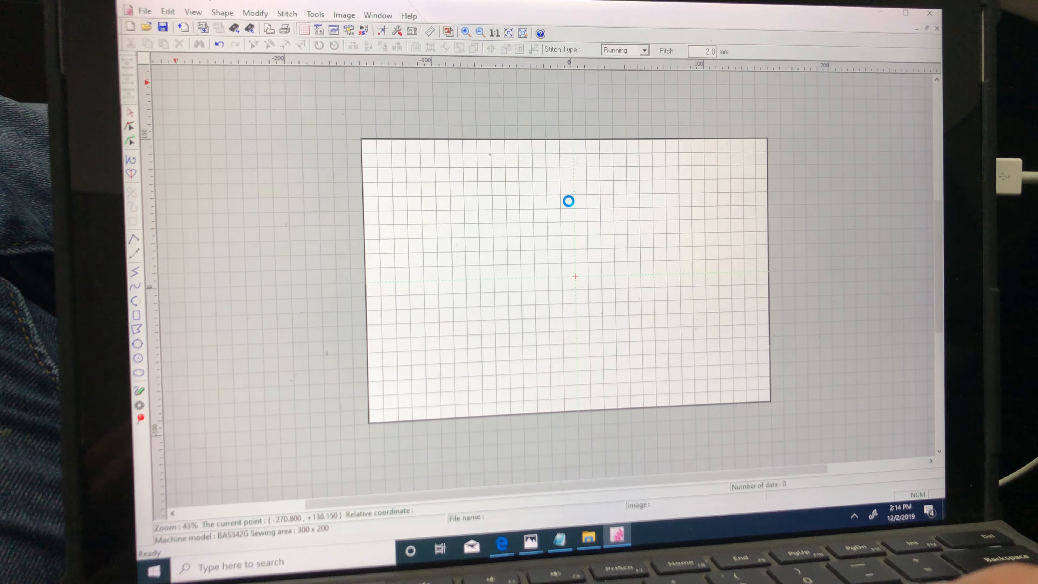
# Import the chevron-pattern DXF layer, placing the V-shaped double-line outline in the sewing area.
pyautogui.click(145, 27)
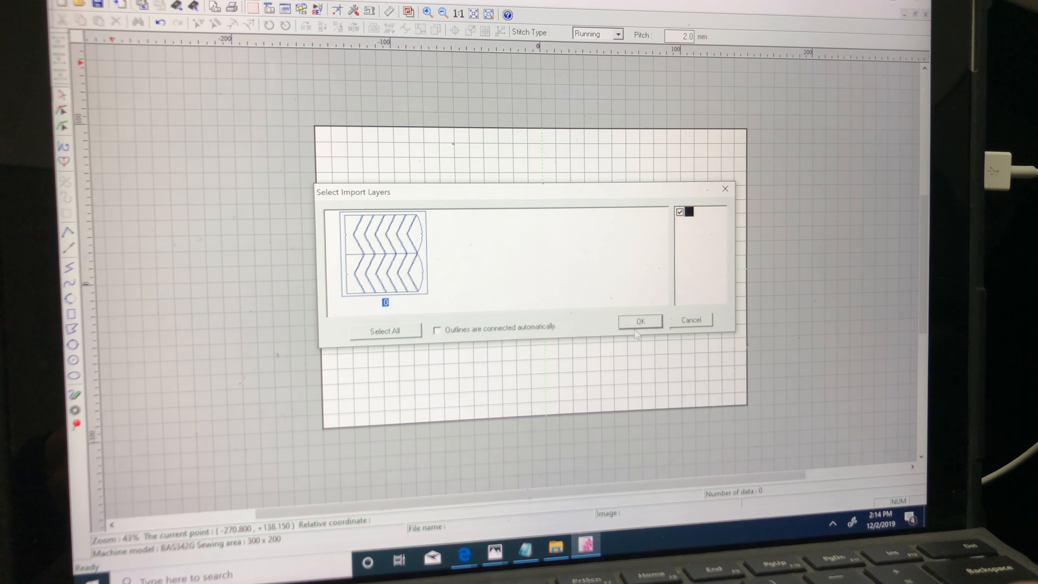
pyautogui.click(690, 321)
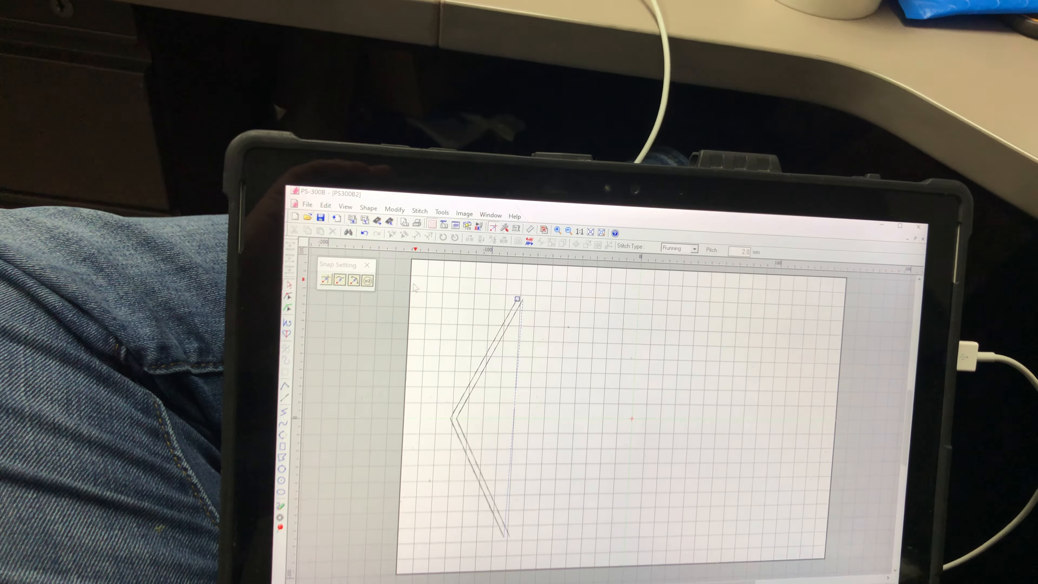
# Give the V line V-back tacking in its properties and start Write To Machine Media.
pyautogui.rightClick(490, 404)
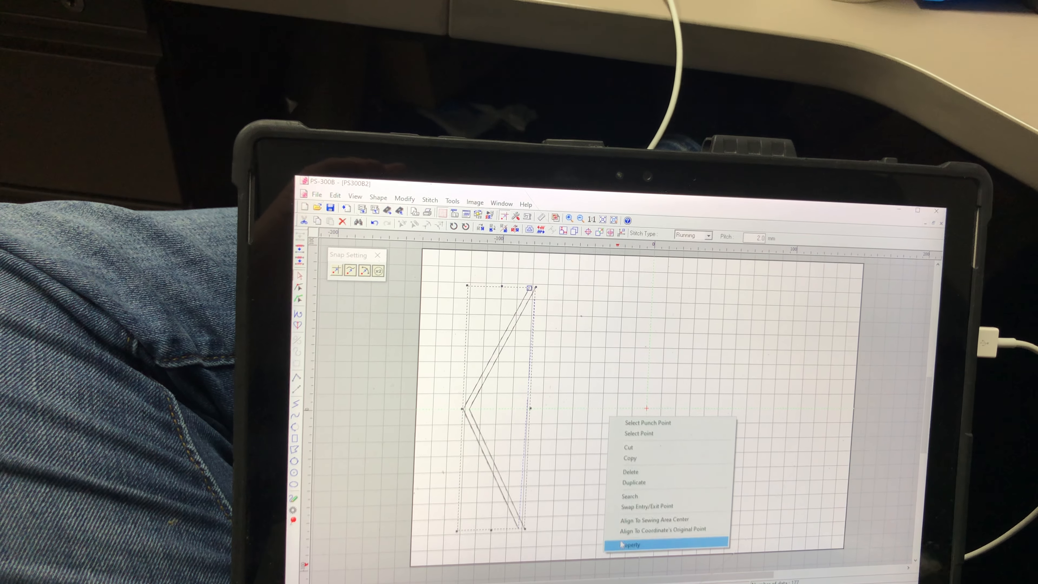
pyautogui.click(629, 545)
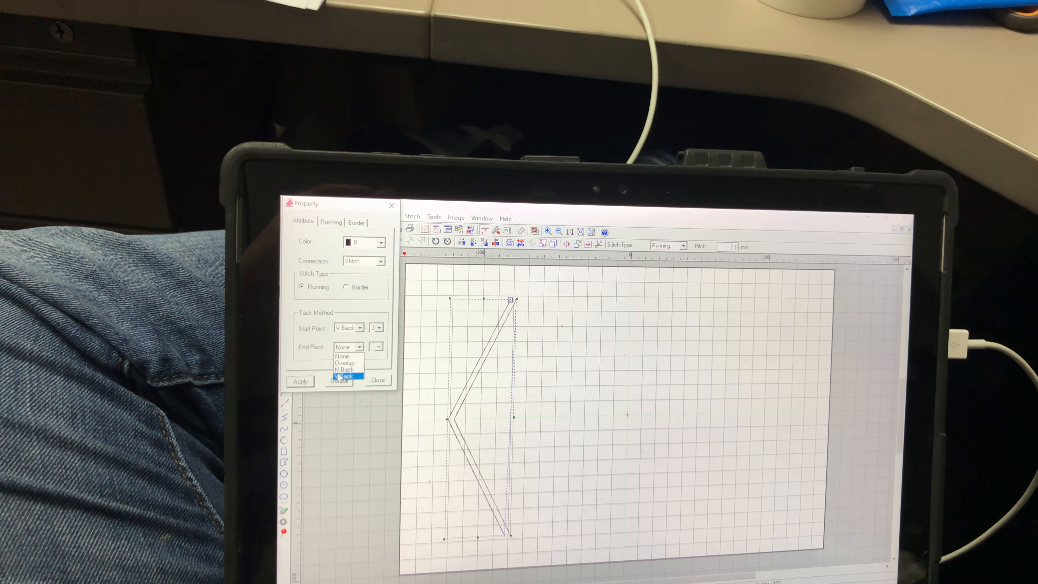
pyautogui.click(330, 247)
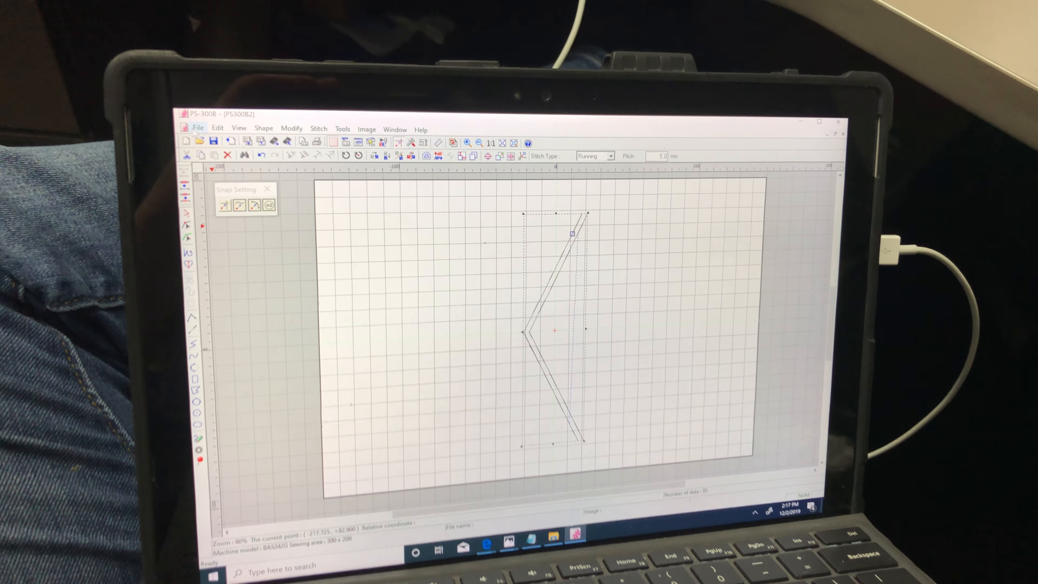
pyautogui.click(198, 127)
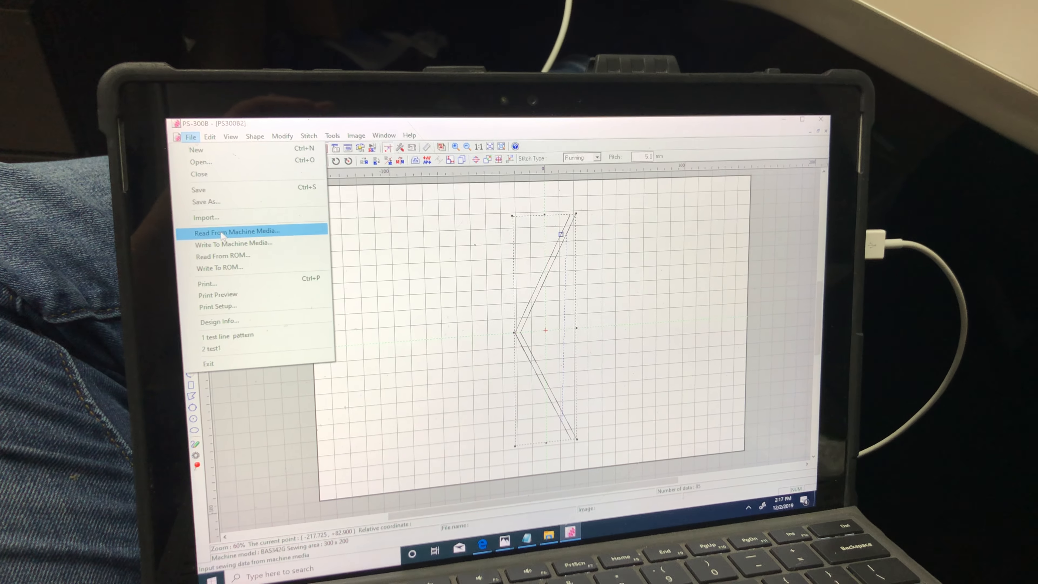
pyautogui.moveTo(233, 245)
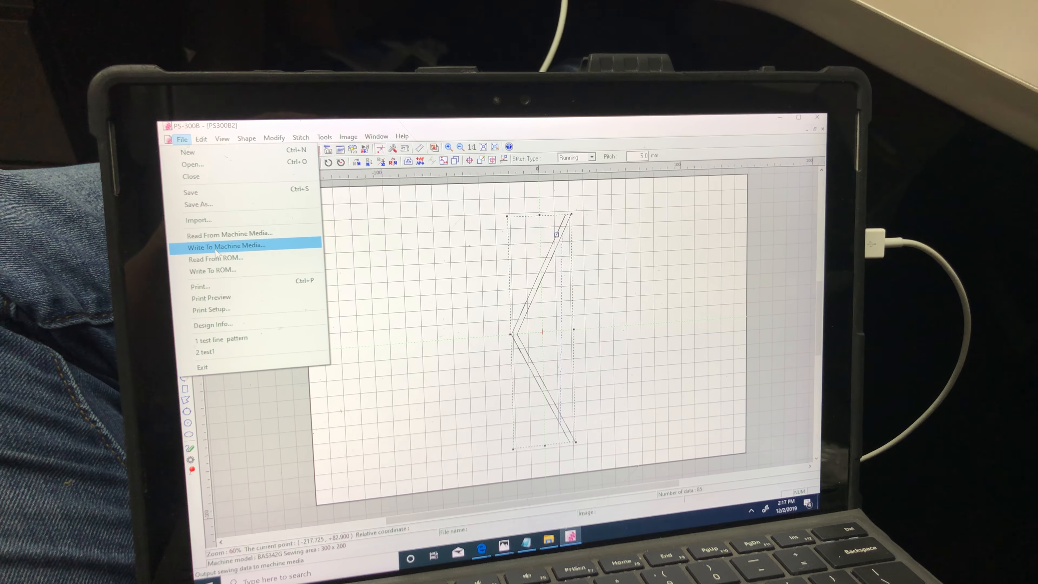